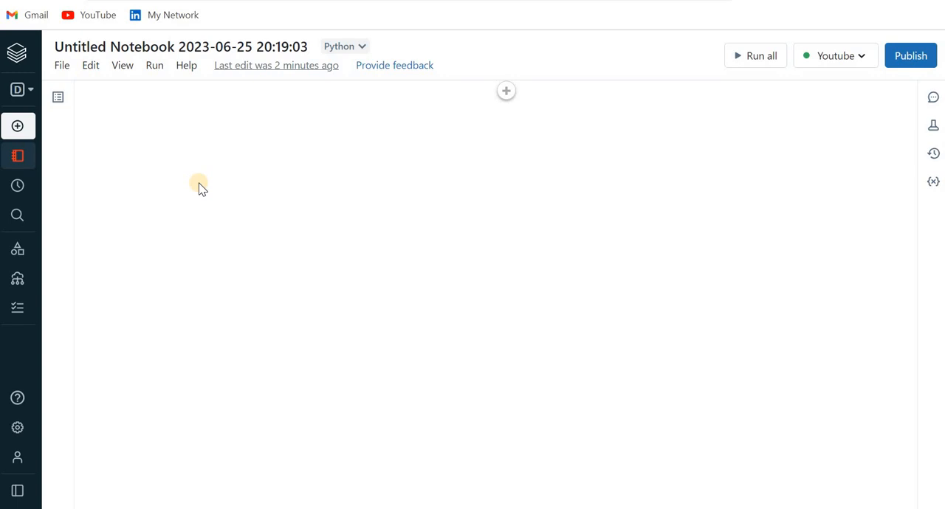
pyautogui.moveTo(506, 91)
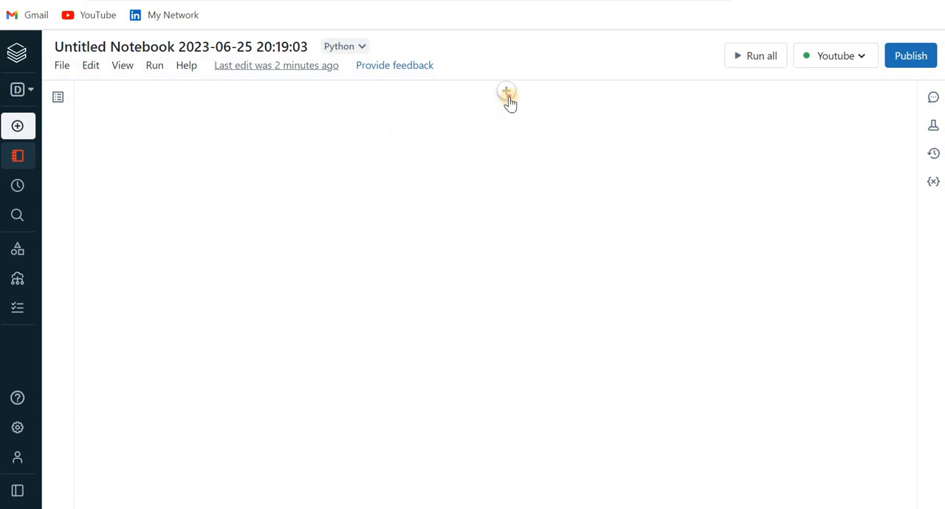
# - Add a %sql cell to the empty notebook and begin a select NVL() query
pyautogui.click(506, 91)
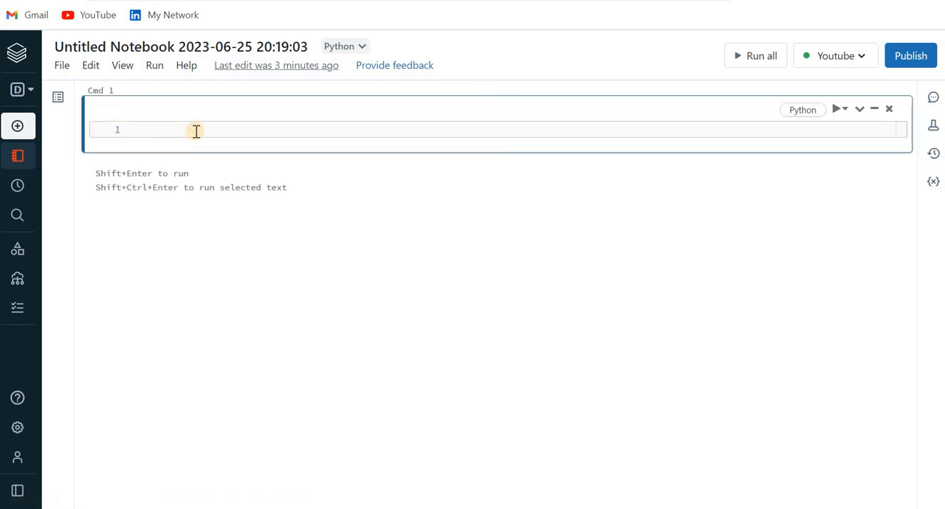
pyautogui.write('%sql')
pyautogui.write('select')
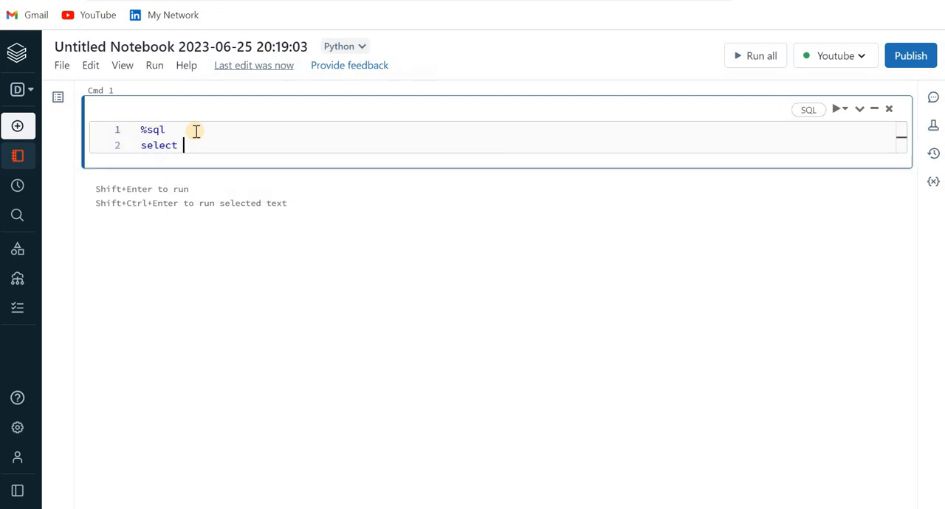
pyautogui.write('()')
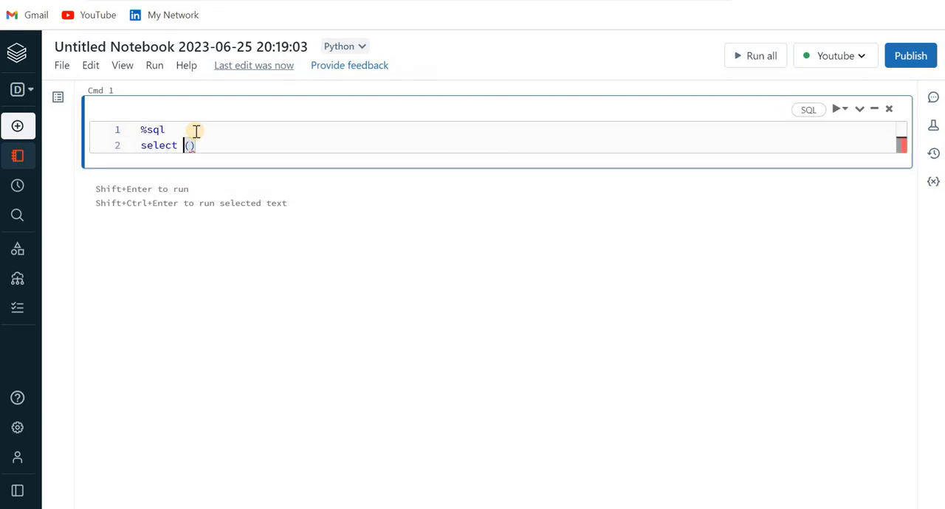
pyautogui.write('NVL')
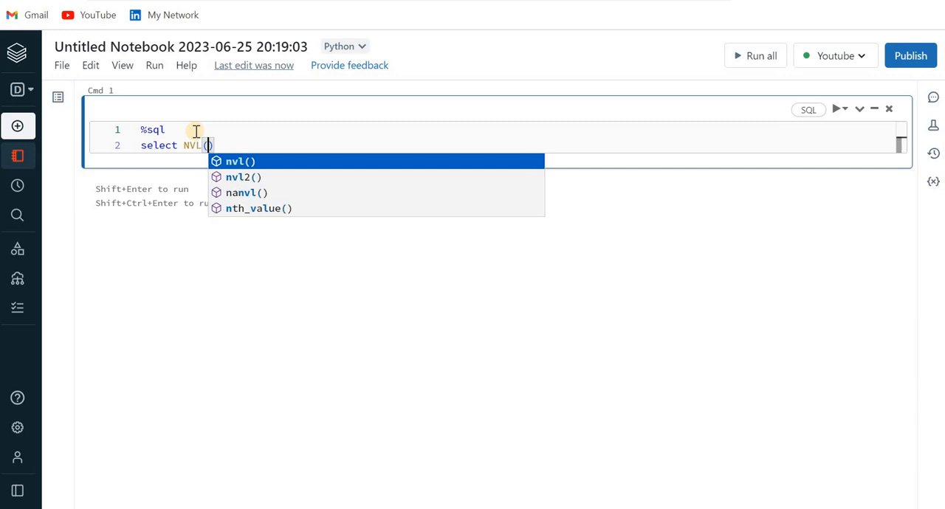
# - Run NVL(1,2) returning 1, then NVL(NULL,2) returning 2
pyautogui.write('1,2')
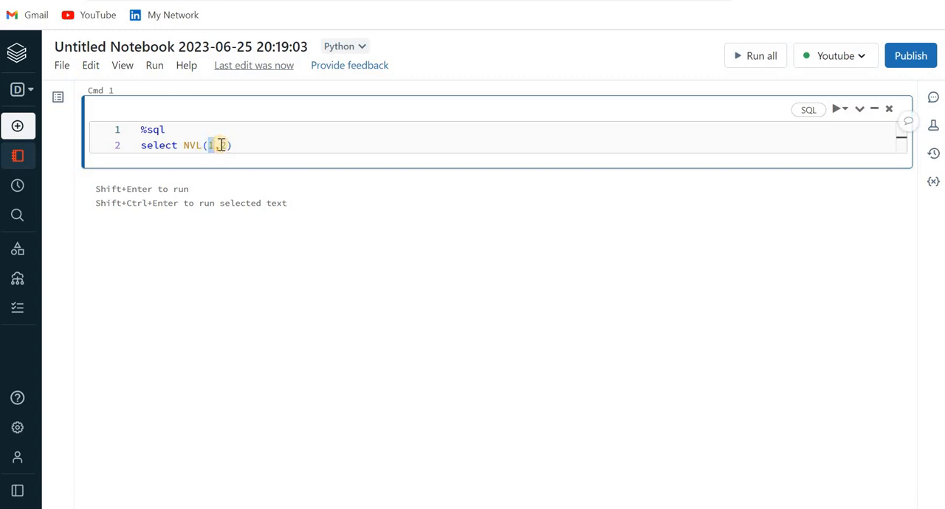
pyautogui.write(',')
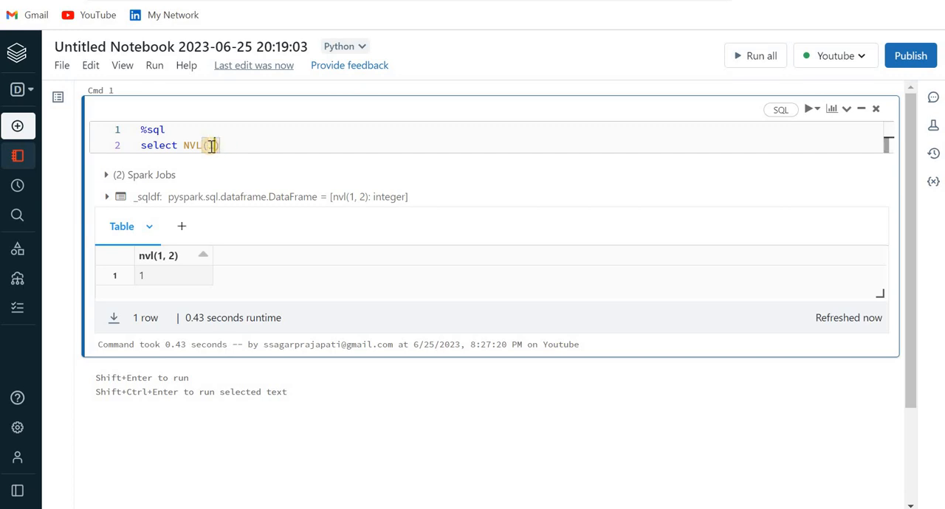
pyautogui.write(',NULL,2')
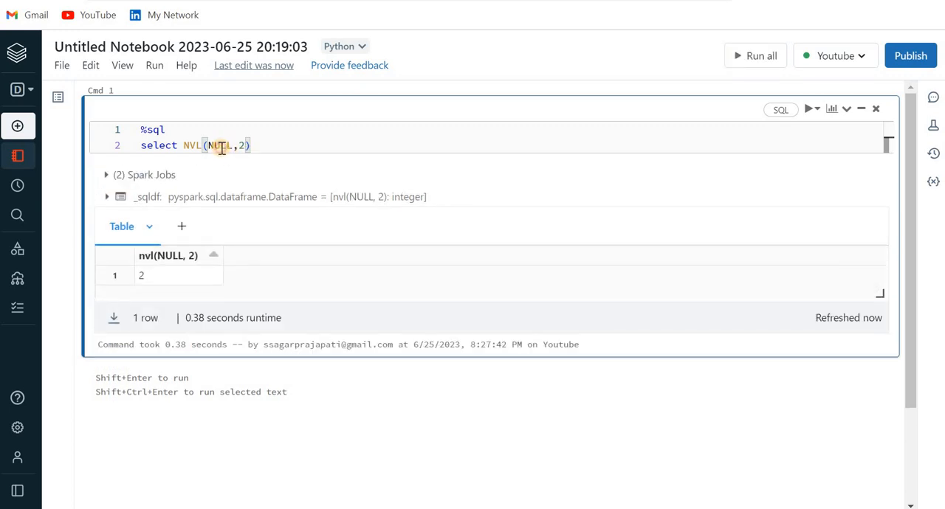
# - Run NVL(NULL,NULL) to get null, then append a third argument 1
pyautogui.doubleClick(218, 146)
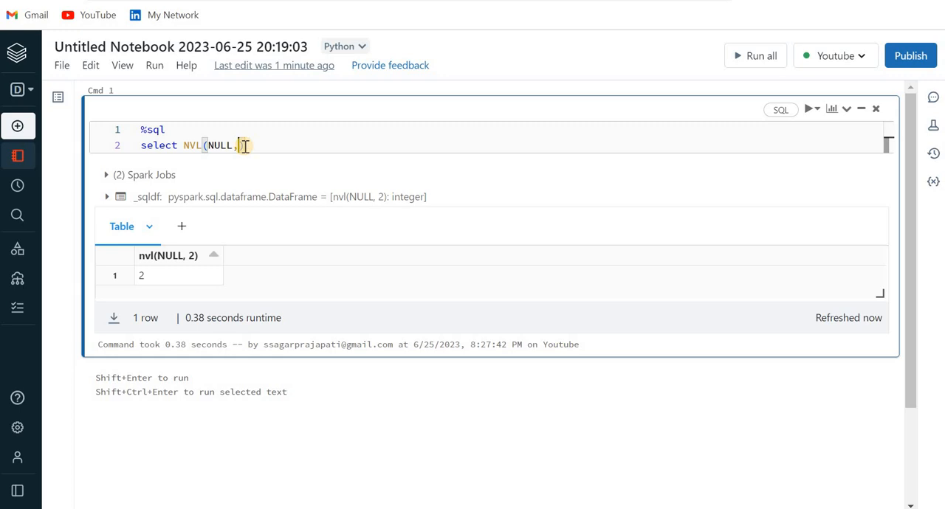
pyautogui.write('NULL)')
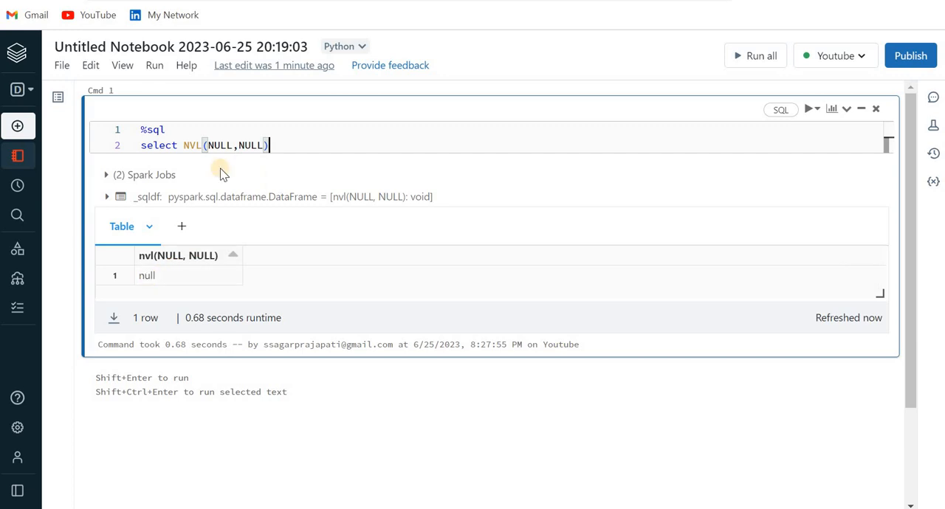
pyautogui.moveTo(226, 164)
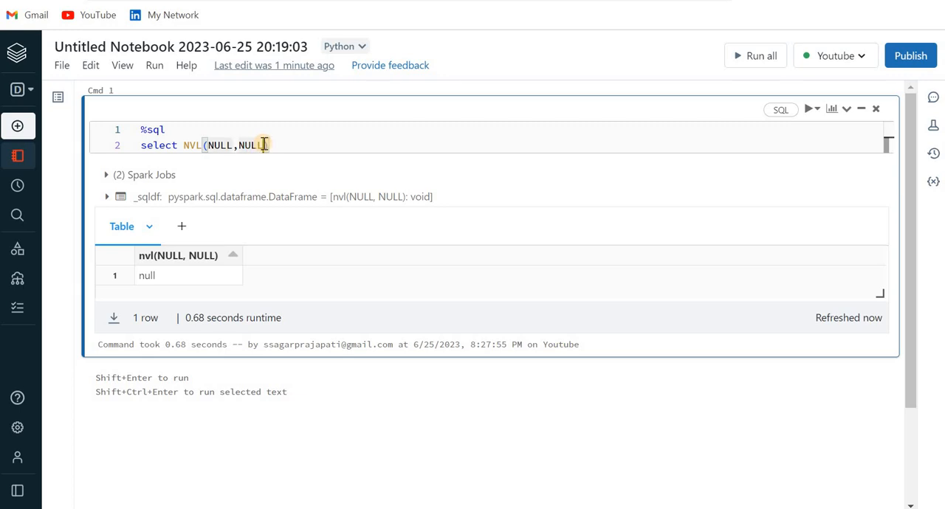
pyautogui.write('1)')
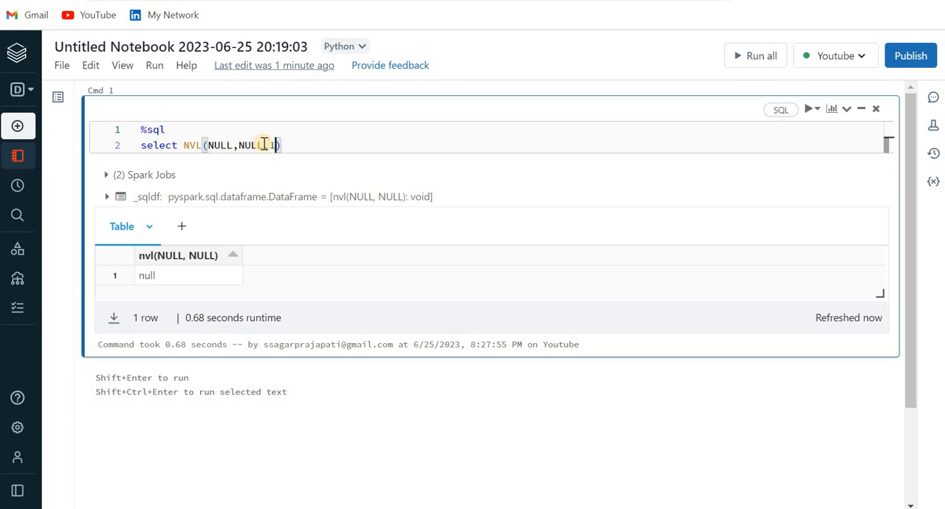
# - Run three-argument NVL to show WRONG_NUM_ARGS, revert to two arguments, and add a cell below
pyautogui.click(810, 109)
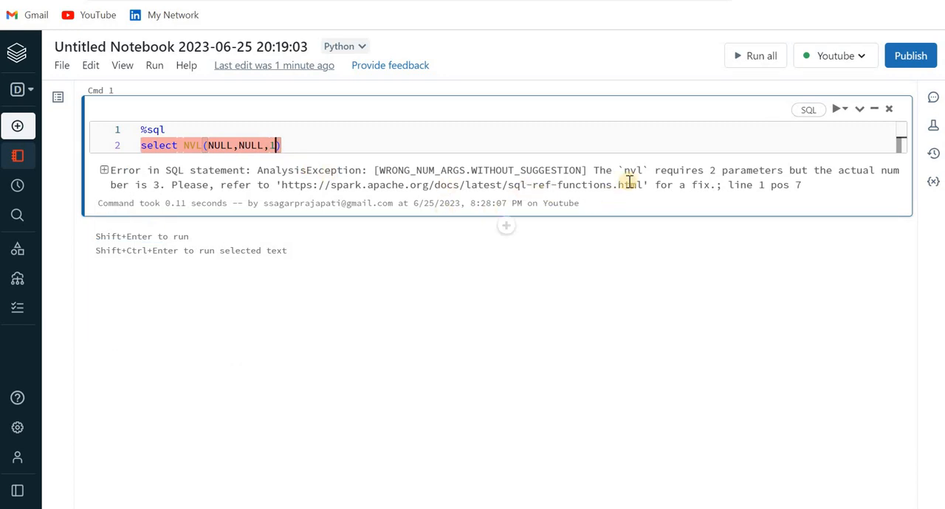
pyautogui.moveTo(729, 170)
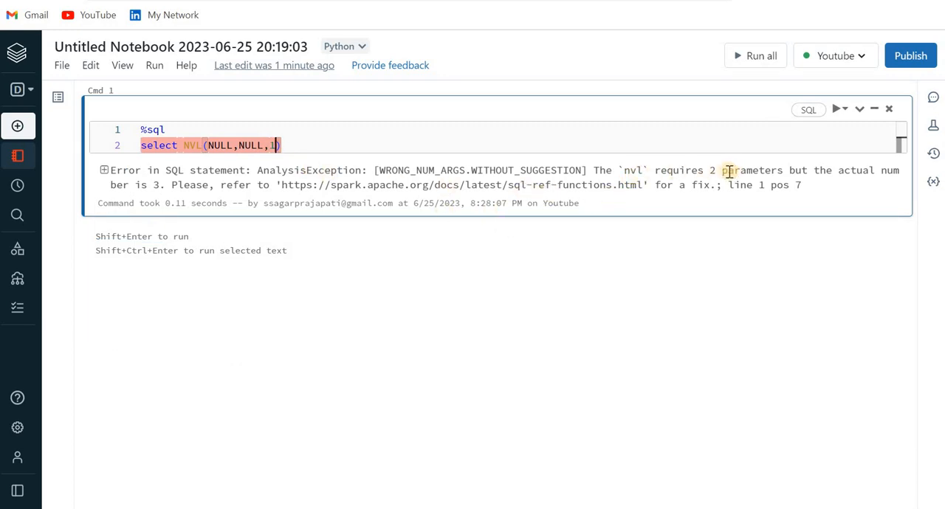
pyautogui.press('Backspace')
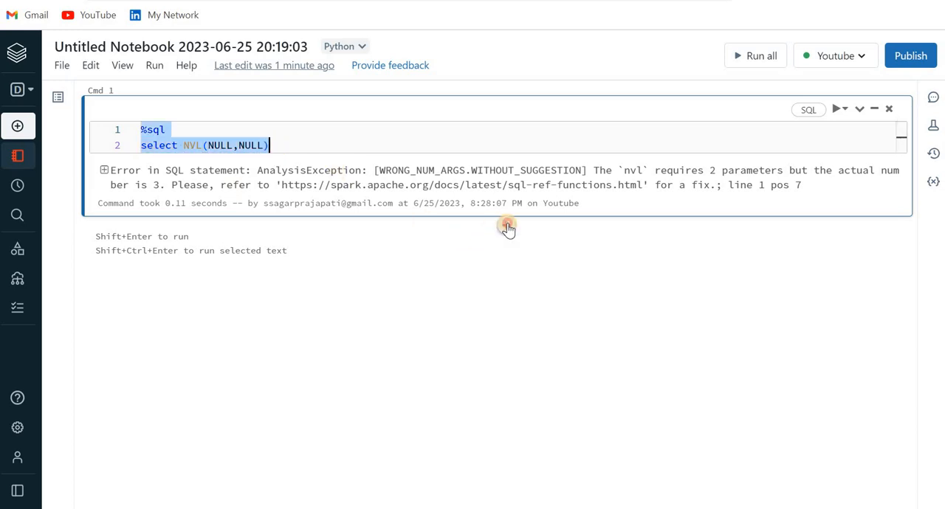
pyautogui.click(507, 225)
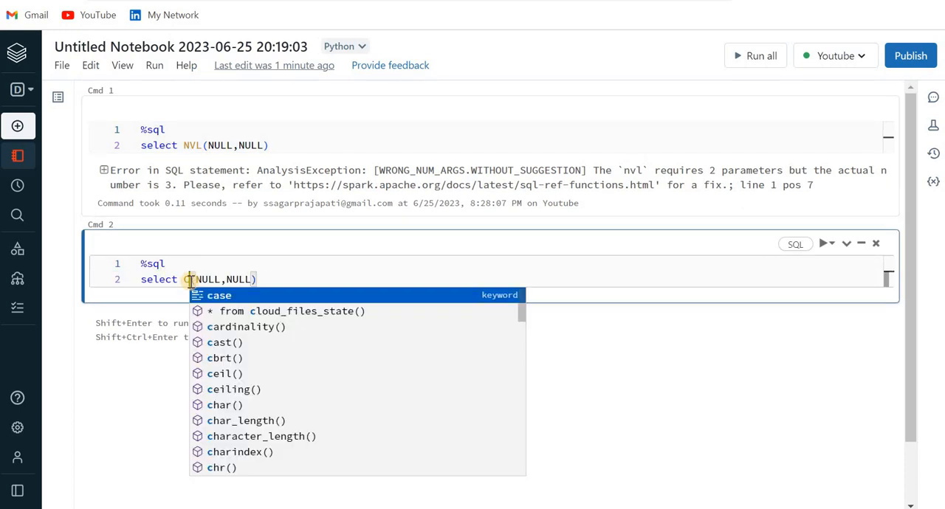
# - Run coalesce(1,2,3,4,5,6) returning 1, then start replacing the arguments with NULLs
pyautogui.write('coalesce(,')
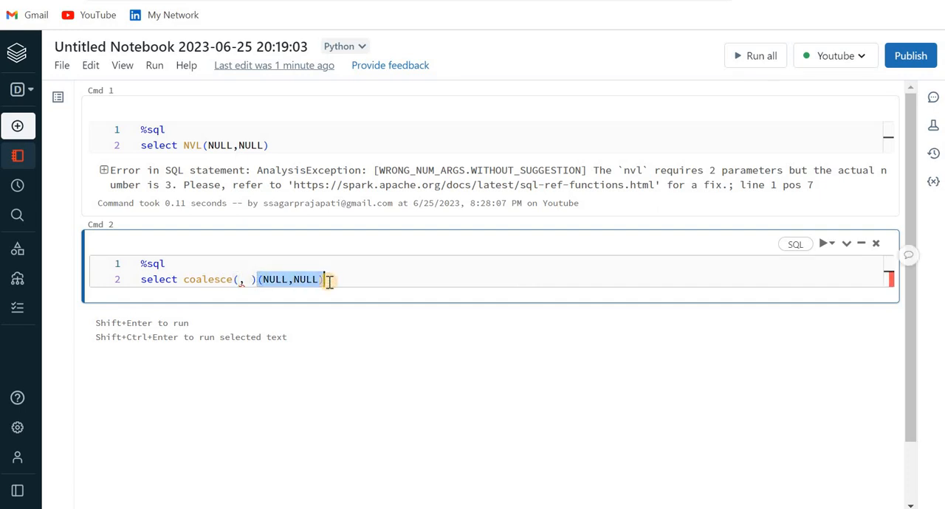
pyautogui.write('1,2,')
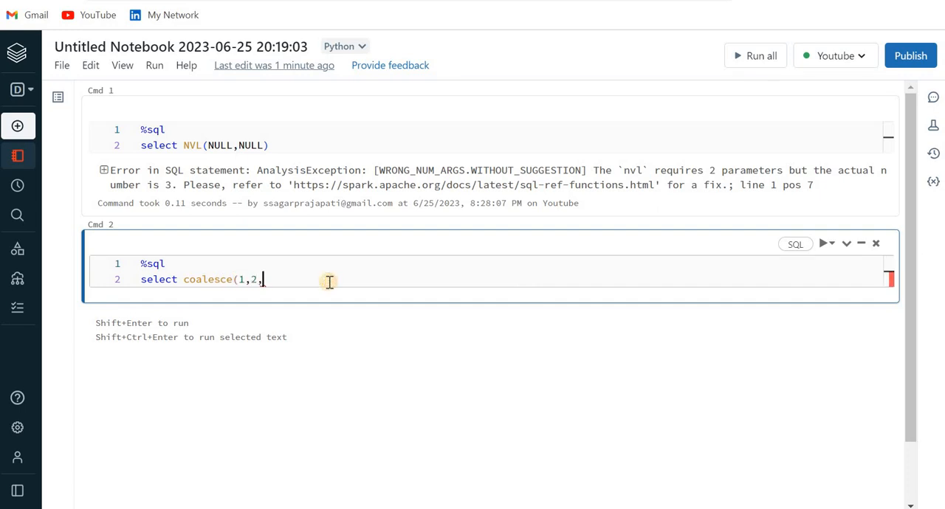
pyautogui.write('3,4,5,6)')
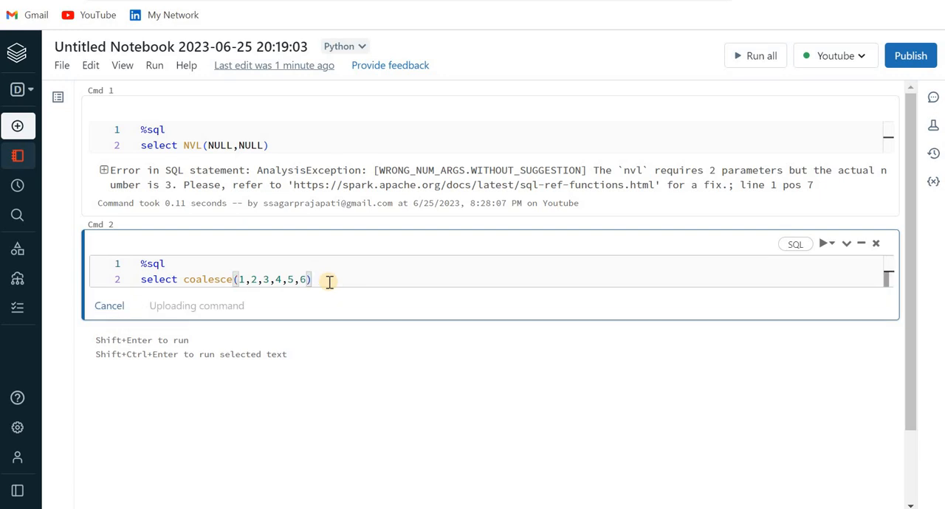
pyautogui.click(808, 244)
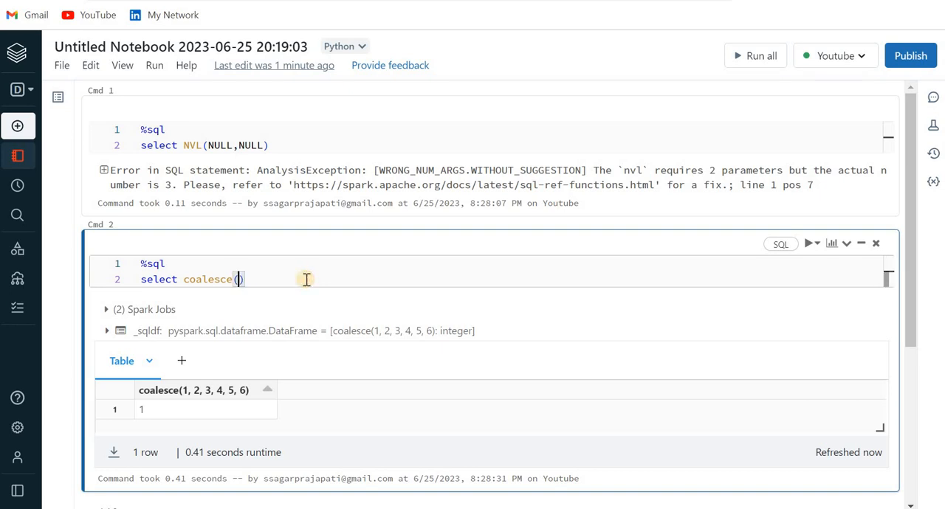
pyautogui.write('NULL,NULL,NULL,2,3,4,5,NULL')
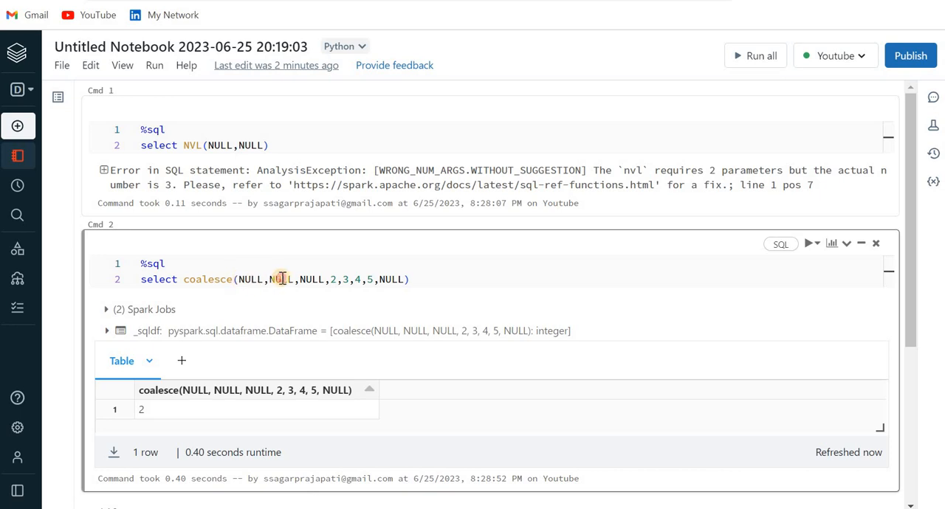
# - Highlight the arguments of coalesce(NULL,NULL,NULL,2,3,4,5,NULL) and pick out the returned 2
pyautogui.moveTo(238, 279); pyautogui.dragTo(329, 279)
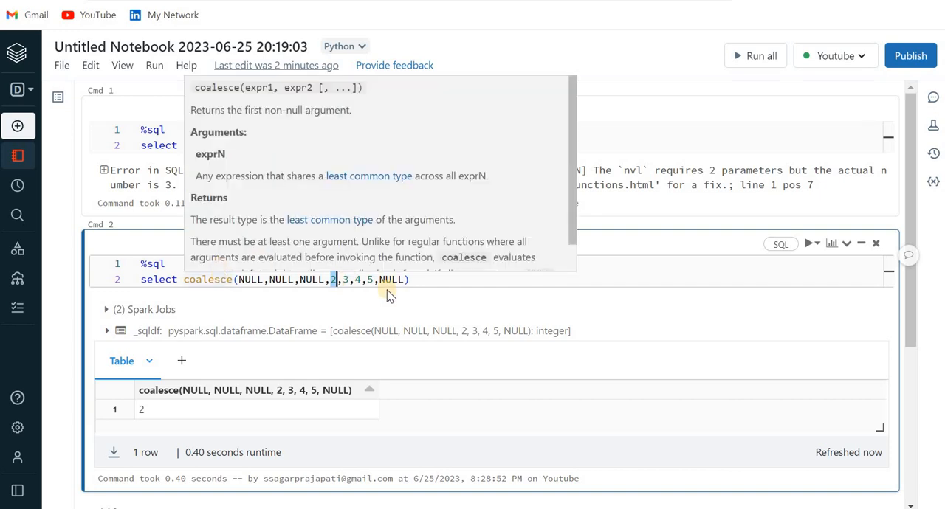
pyautogui.doubleClick(207, 279)
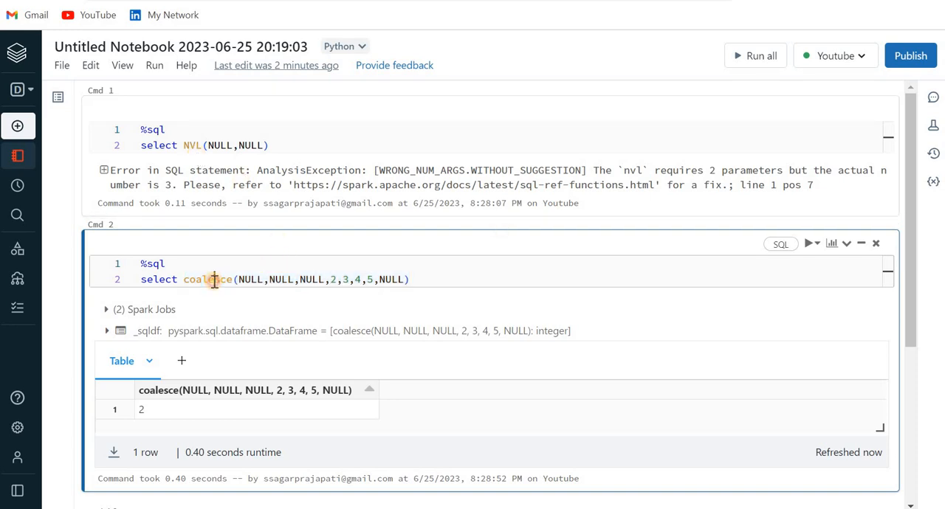
# - Run IFNULL(1,2) returning 1, then IFNULL(NULL,2) returning 2, above the coalesce cell
pyautogui.doubleClick(208, 279)
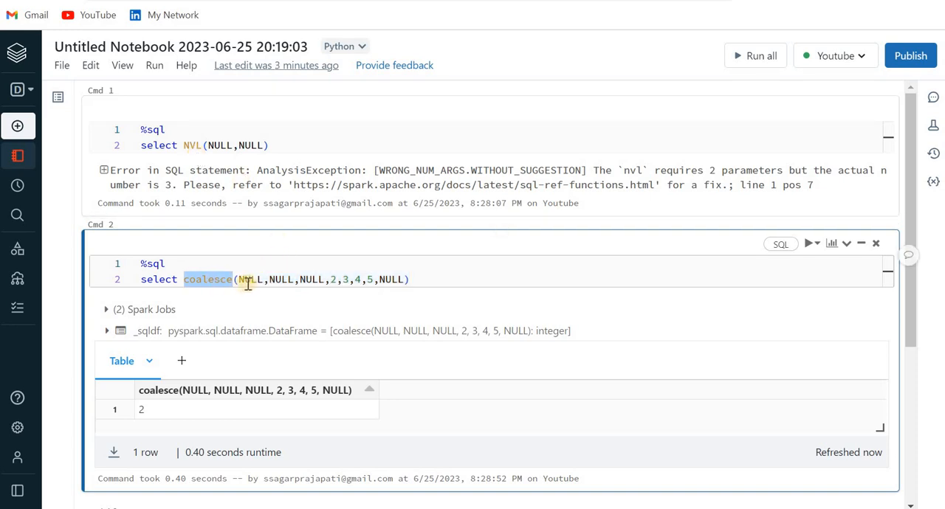
pyautogui.moveTo(520, 236)
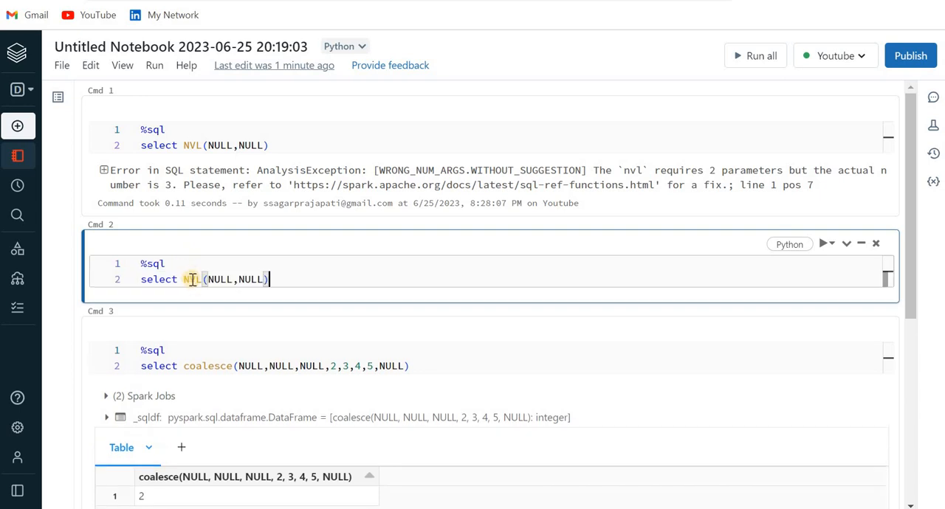
pyautogui.write('If')
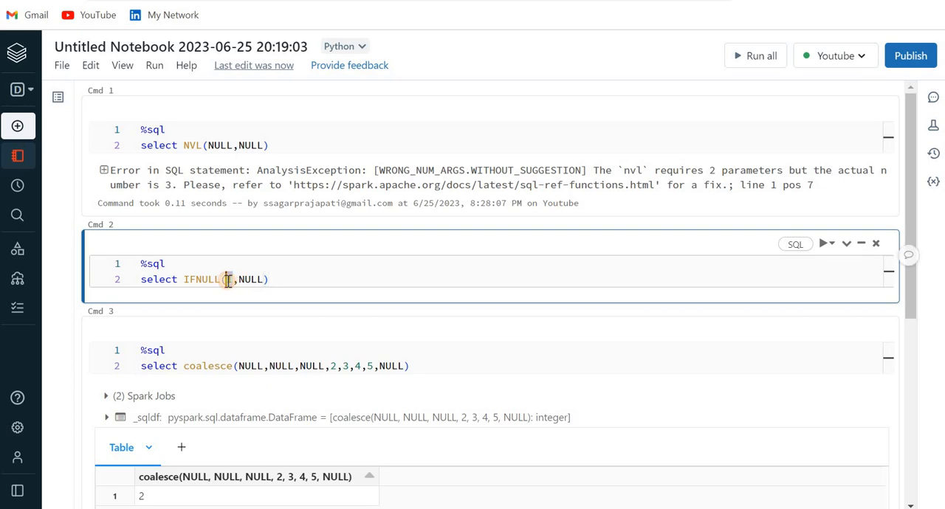
pyautogui.write('1')
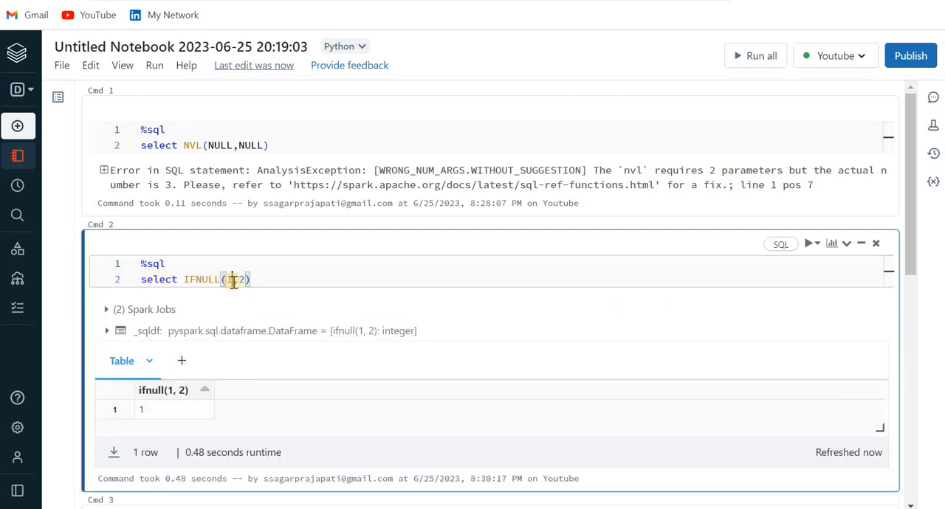
pyautogui.write('NULL')
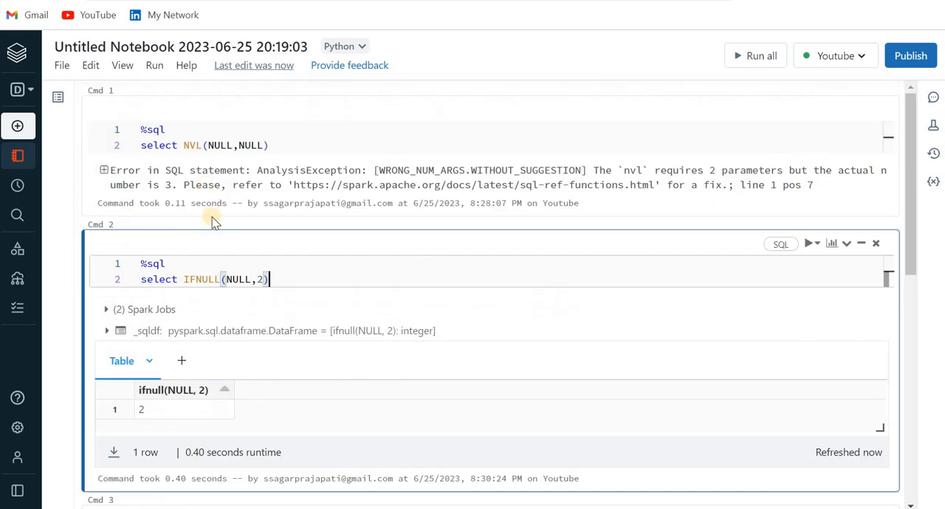
pyautogui.scroll(-3)
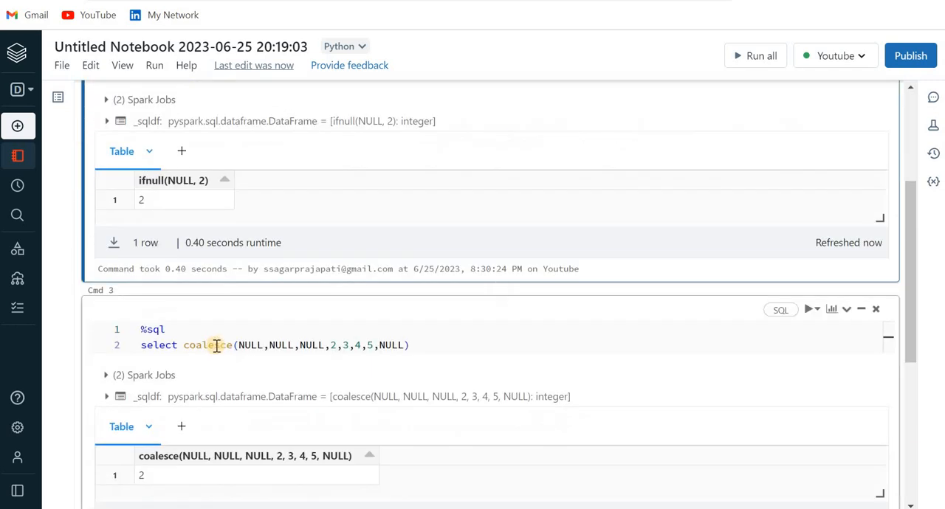